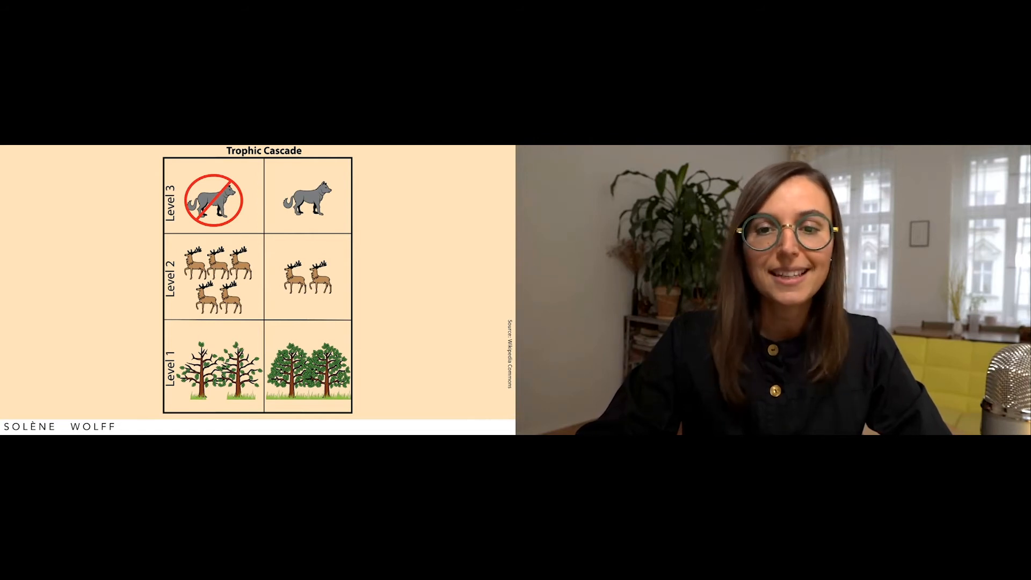
- Advance from the trophic cascade slide to the global biomass distribution slide (Homo Sapiens 0.01%)
key("Right")
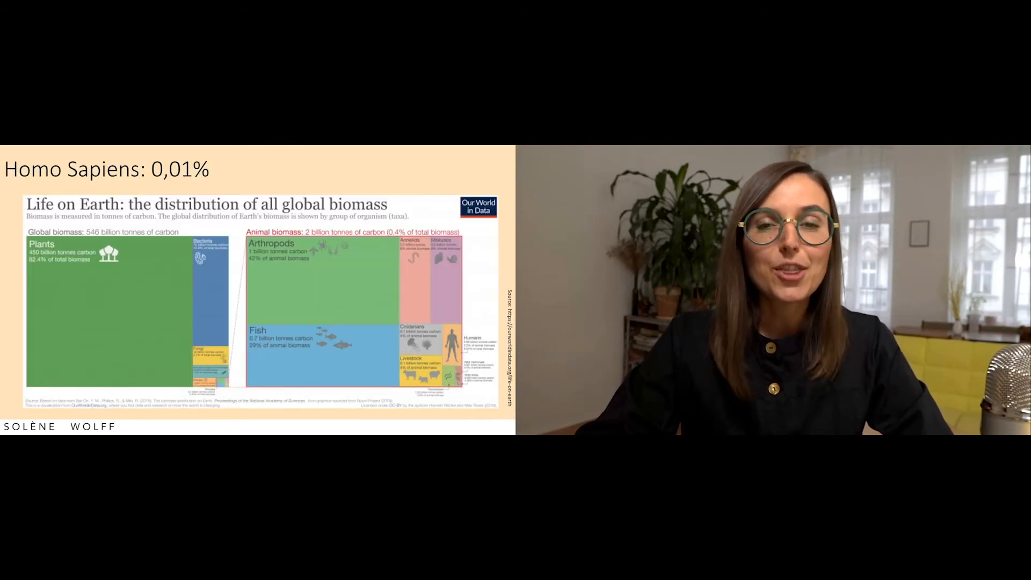